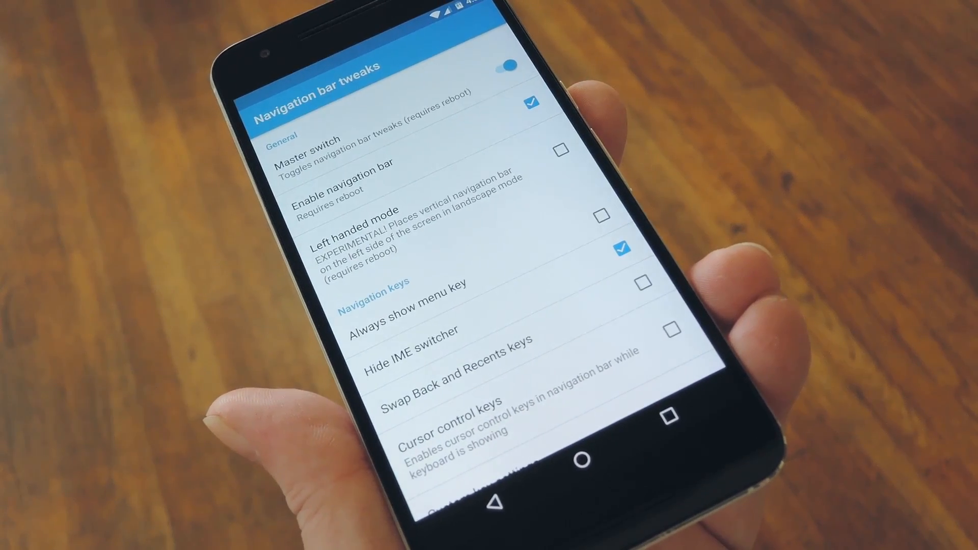
Leave GravityBox, reboot into TWRP and bring up the Install Zip browser in /sdcard/Download.
click(643, 285)
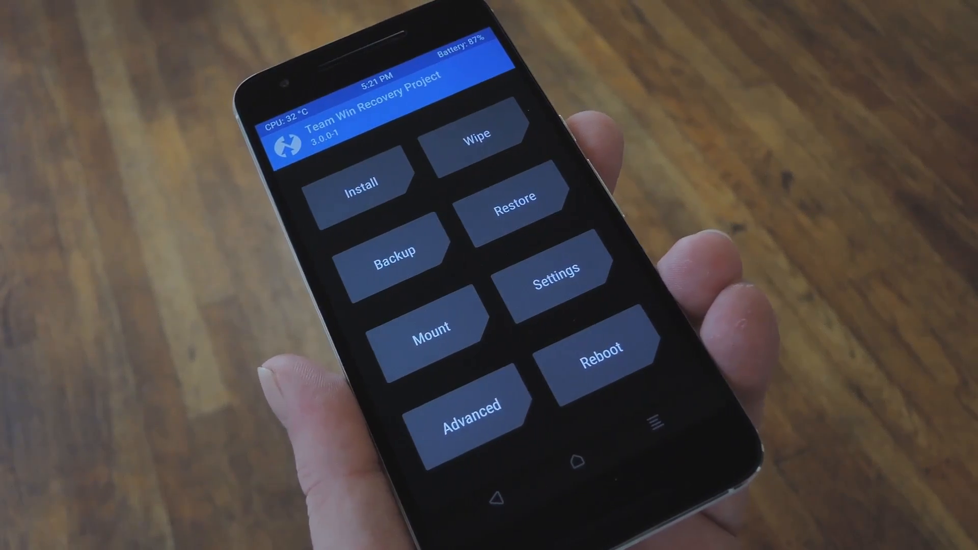
click(363, 187)
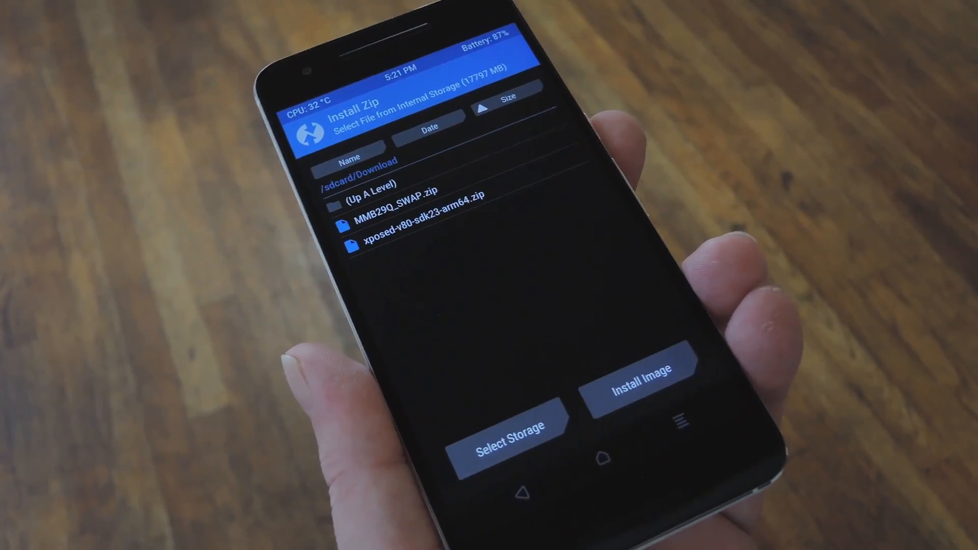